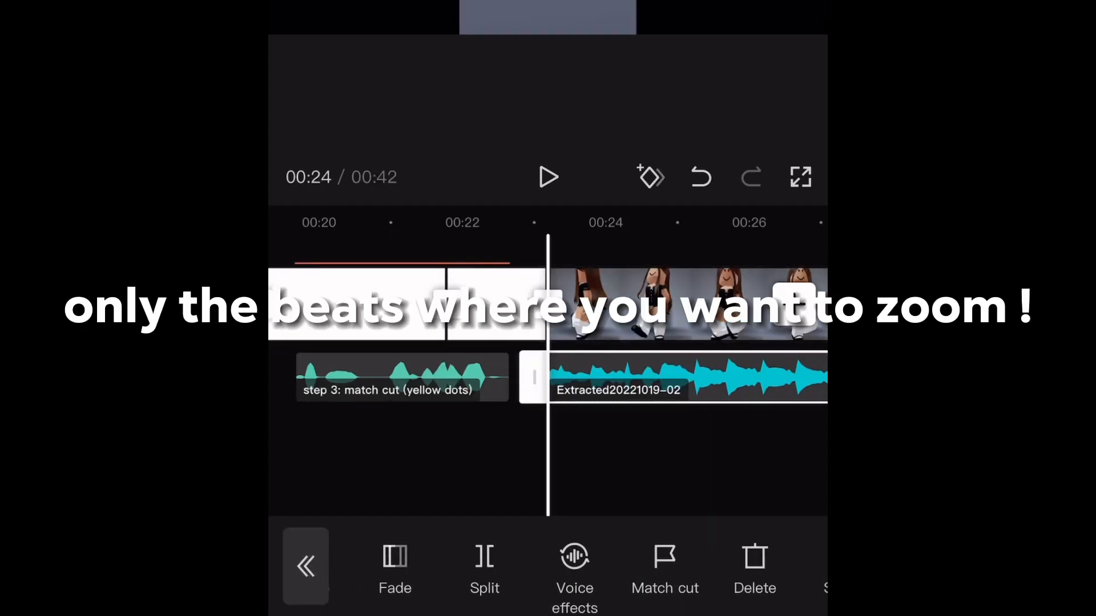
Start Match cut on the music track, play it and add a beat at the first hit.
click(664, 556)
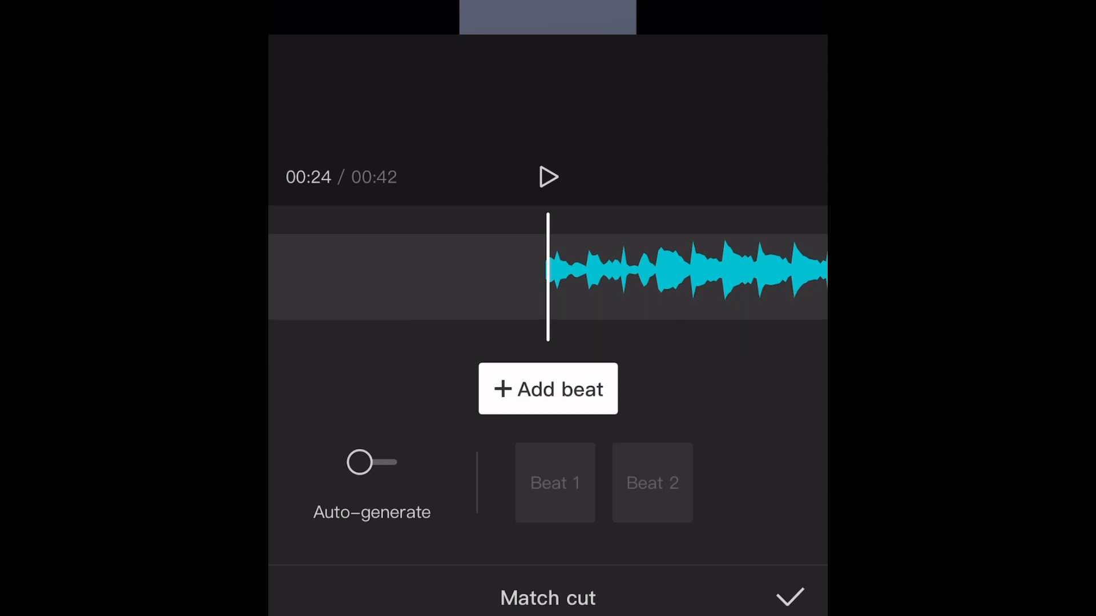
click(547, 176)
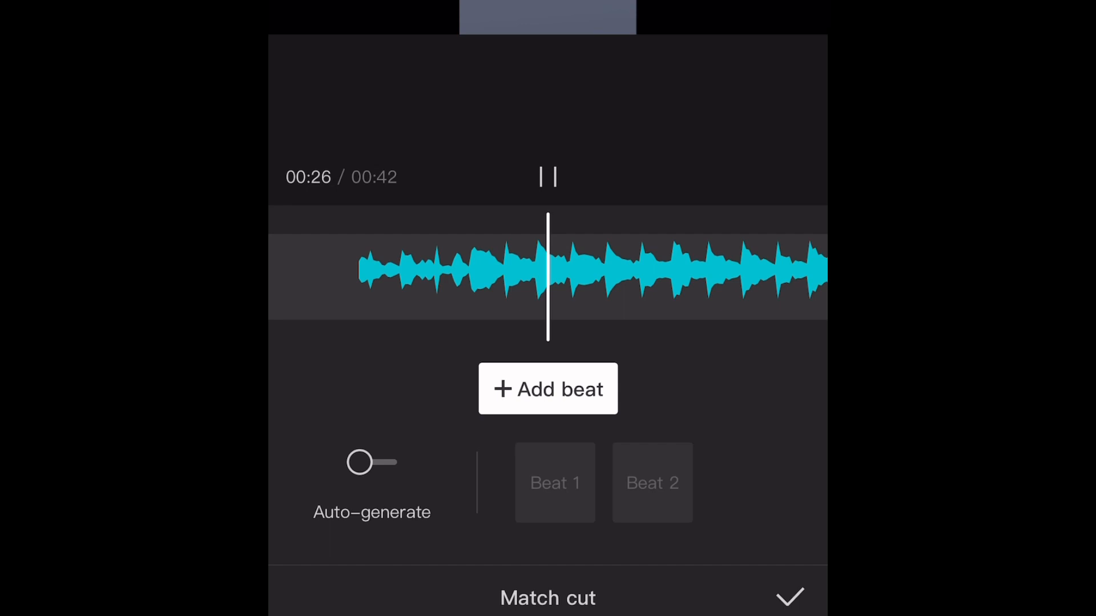
click(548, 388)
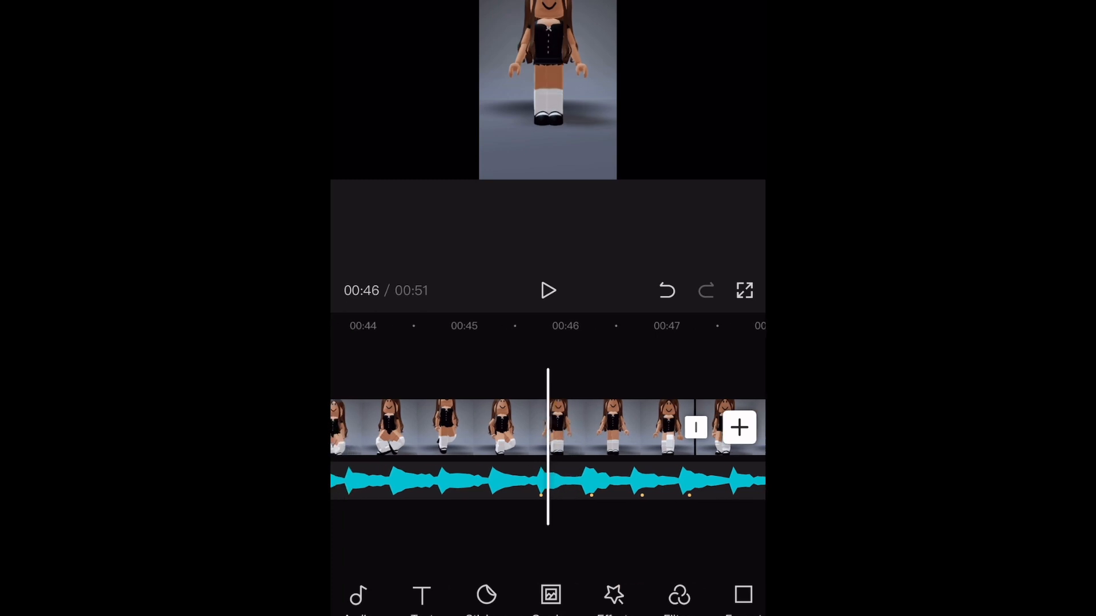
Select the dance clip on the main timeline to begin keyframing its beat pieces.
click(598, 428)
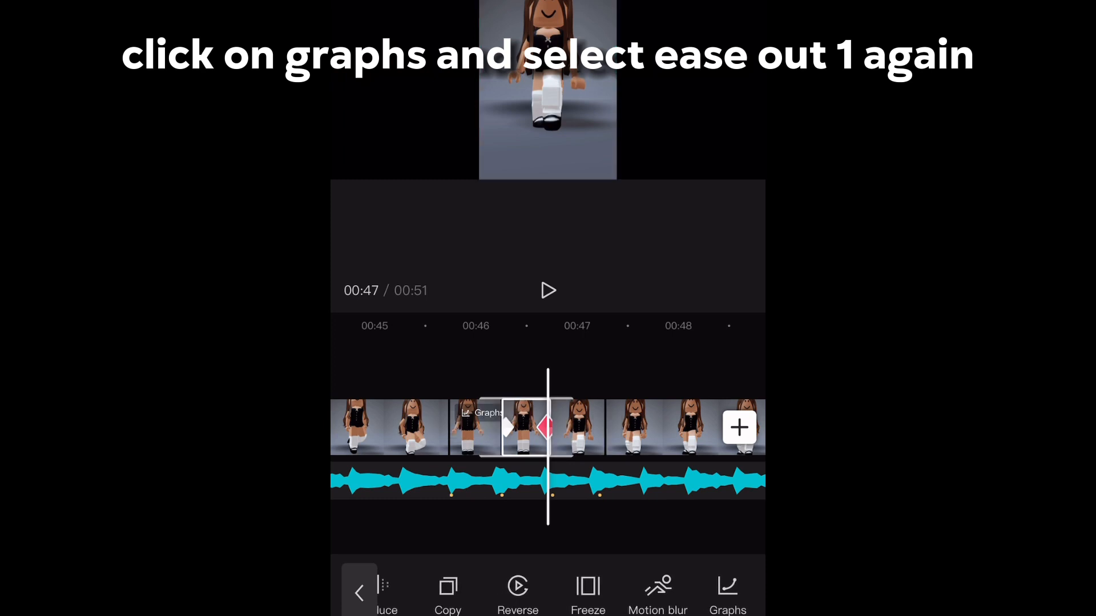
Bring up the Graphs easing presets for the keyframed zoom-in piece.
click(727, 593)
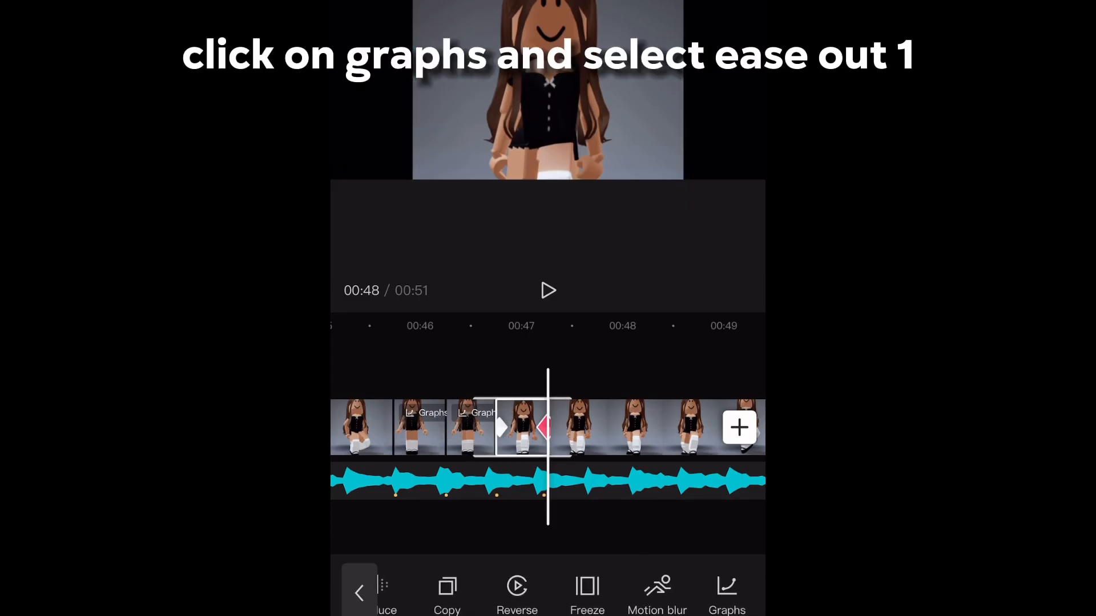
Bring up the Graphs easing presets for the next keyframed zoom-in piece to pick Ease Out 1.
click(727, 591)
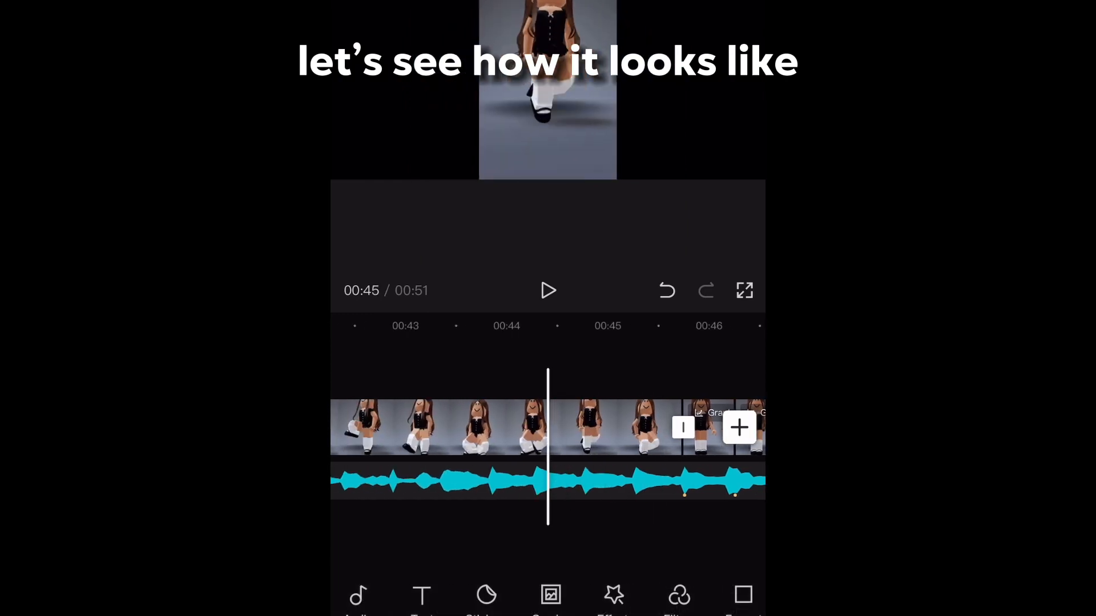
click(548, 291)
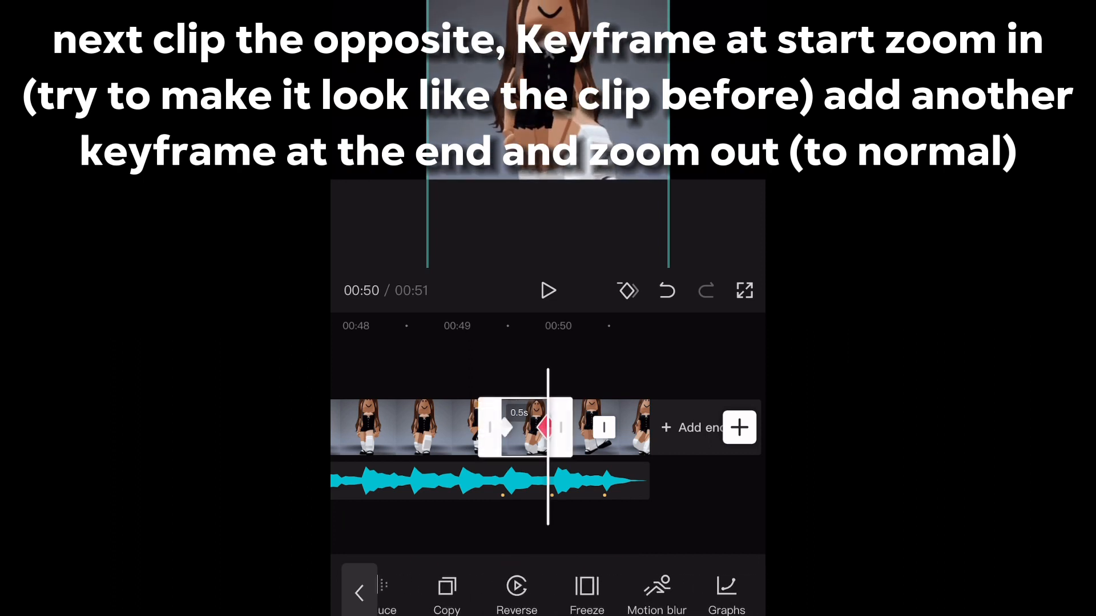
Keyframe the final 0.5s piece zooming back out and bring up its Graphs easing presets.
click(726, 593)
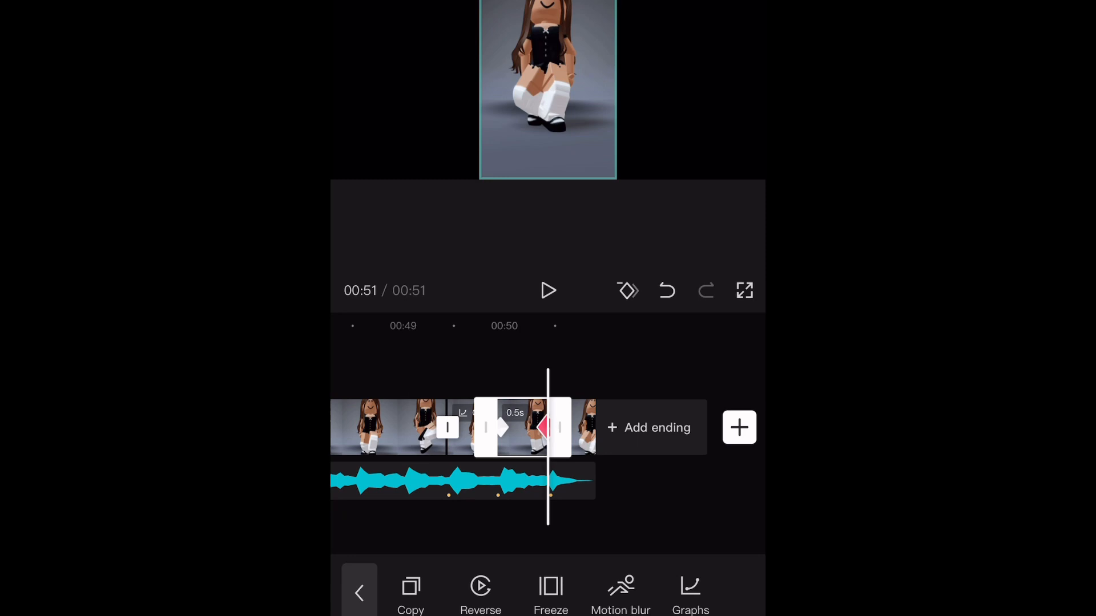
click(692, 603)
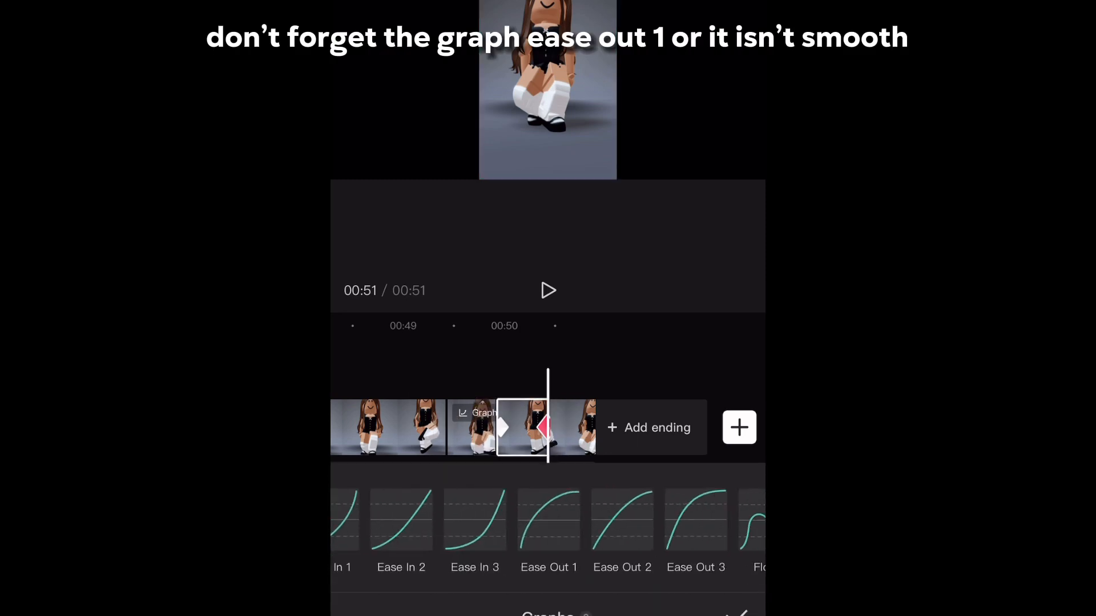